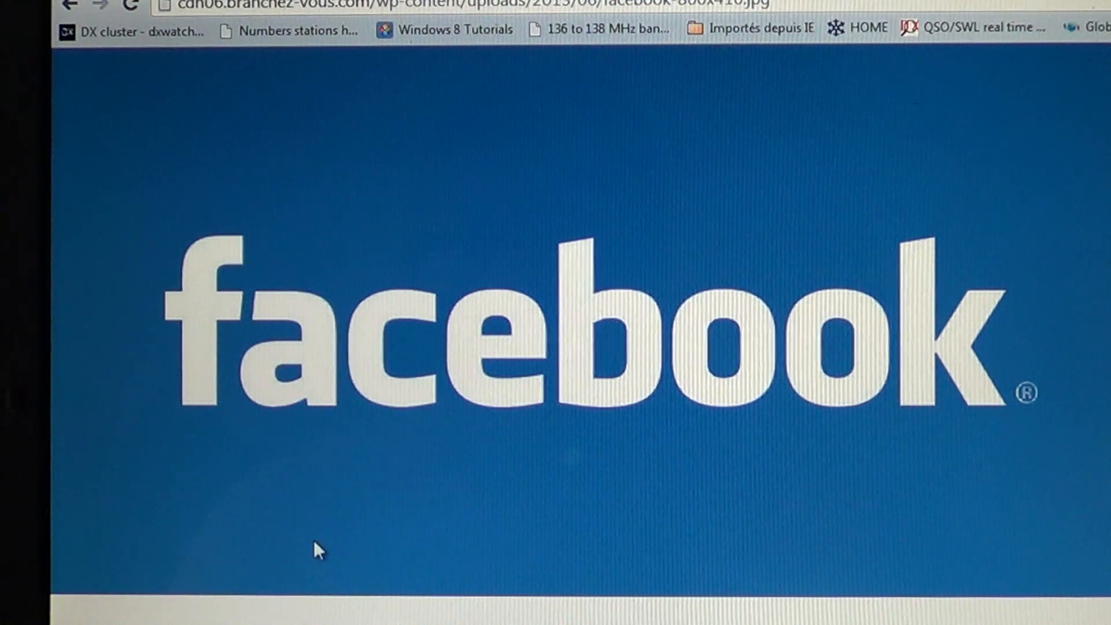
pyautogui.moveTo(281, 163)
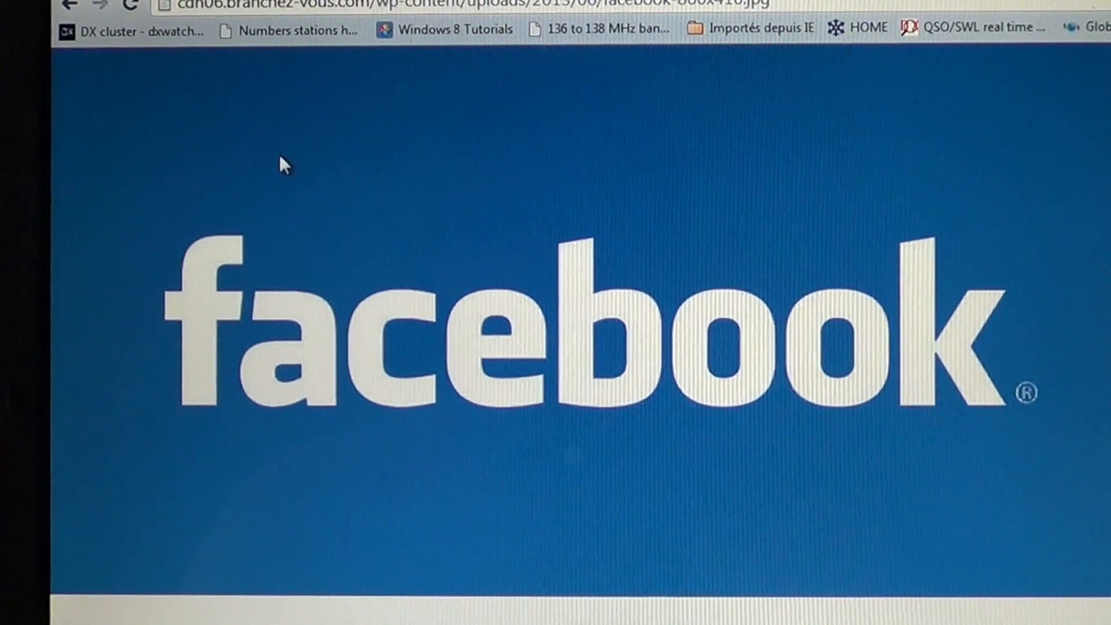